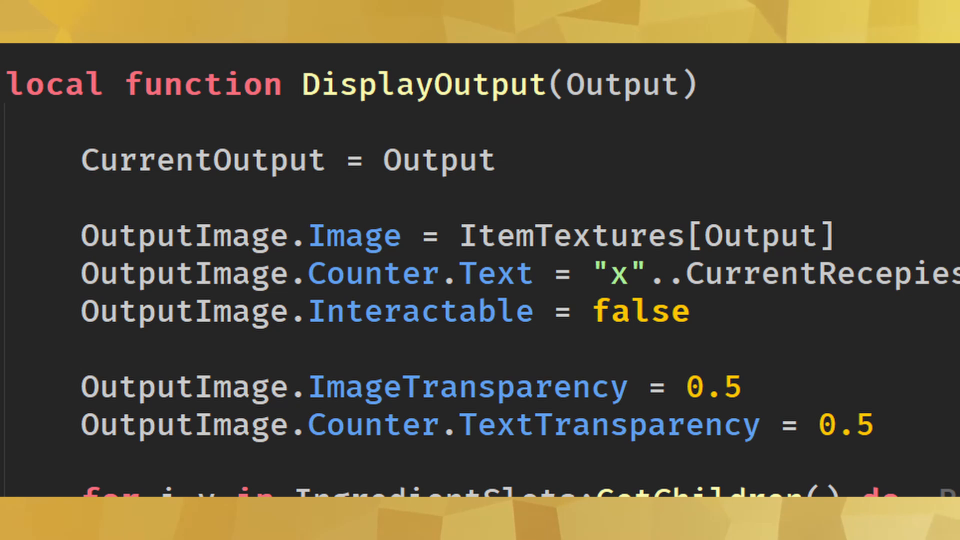
scroll("down", 3)
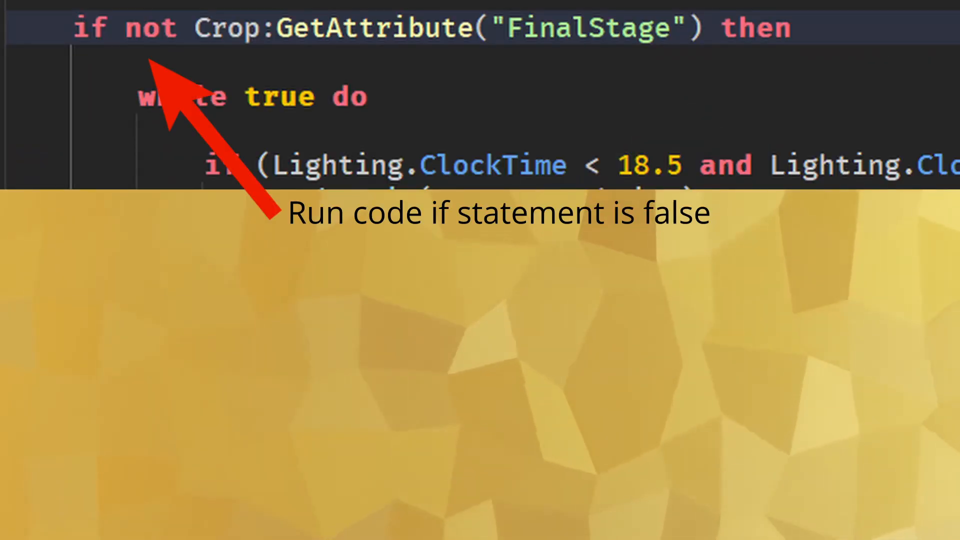
scroll("down", 3)
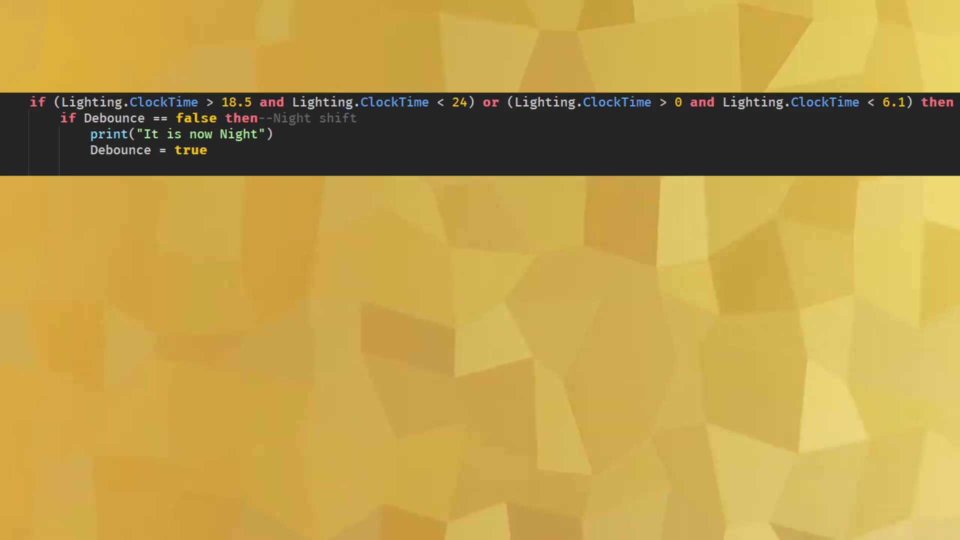